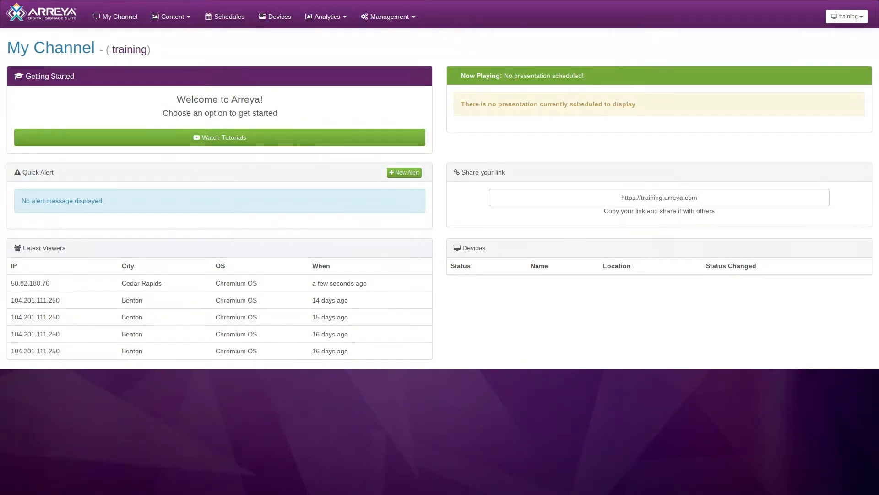
# - Open the Schedules page to show the March 2020 calendar and My Schedules
pyautogui.click(228, 17)
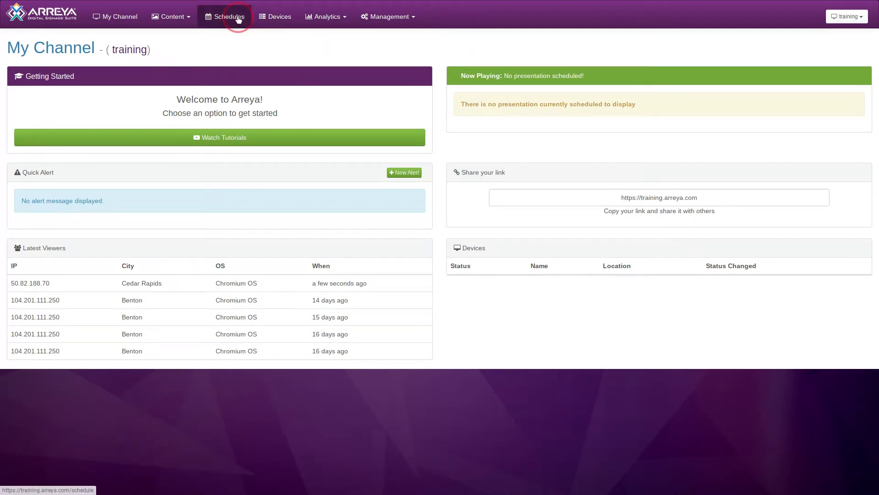
pyautogui.click(228, 17)
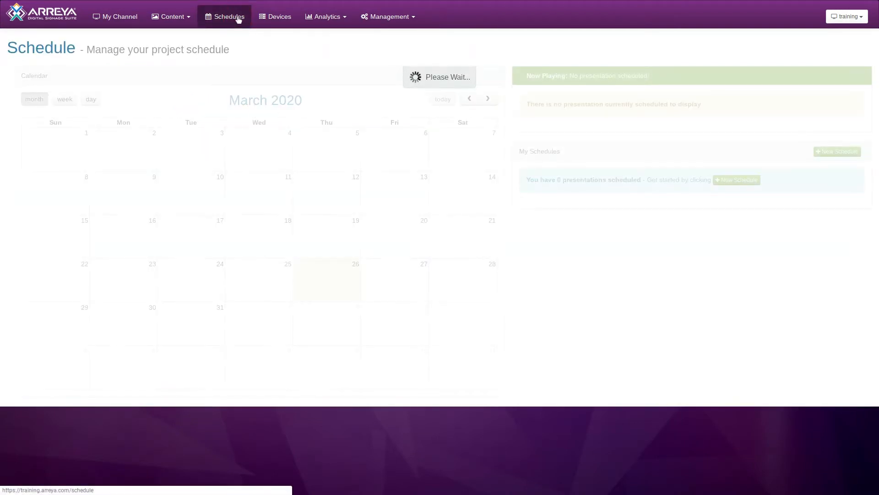
pyautogui.click(224, 17)
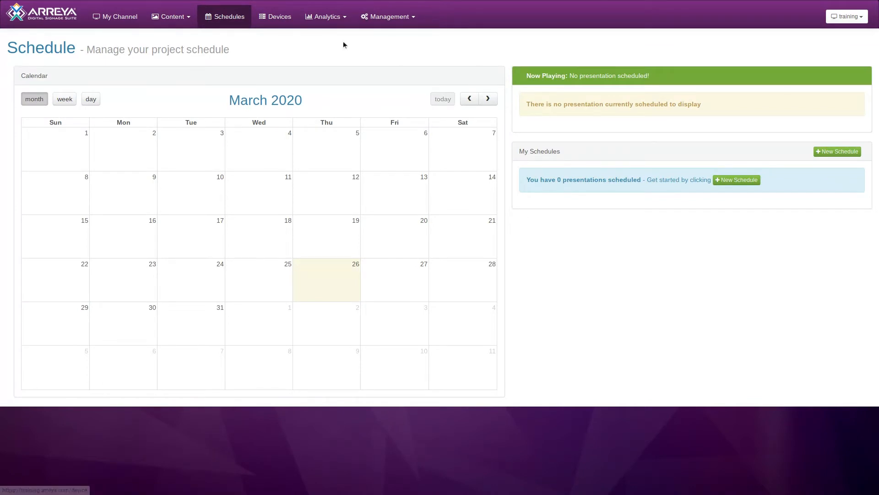
pyautogui.moveTo(498, 404)
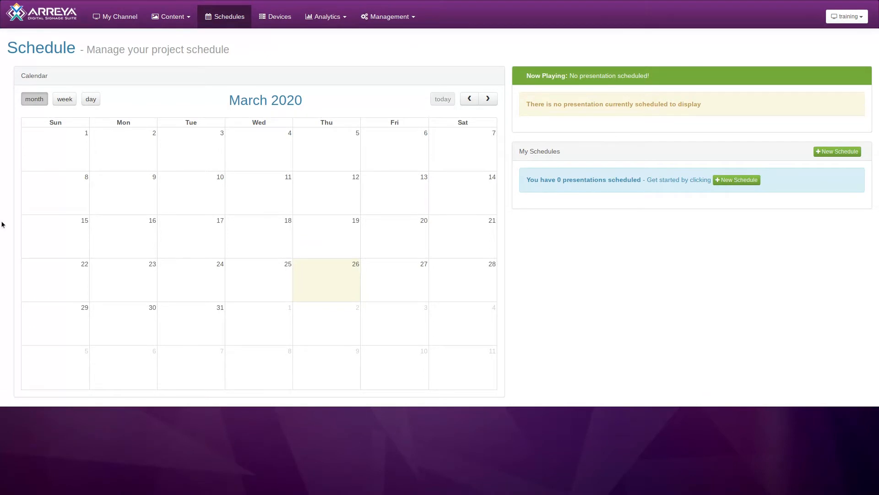
pyautogui.moveTo(308, 62)
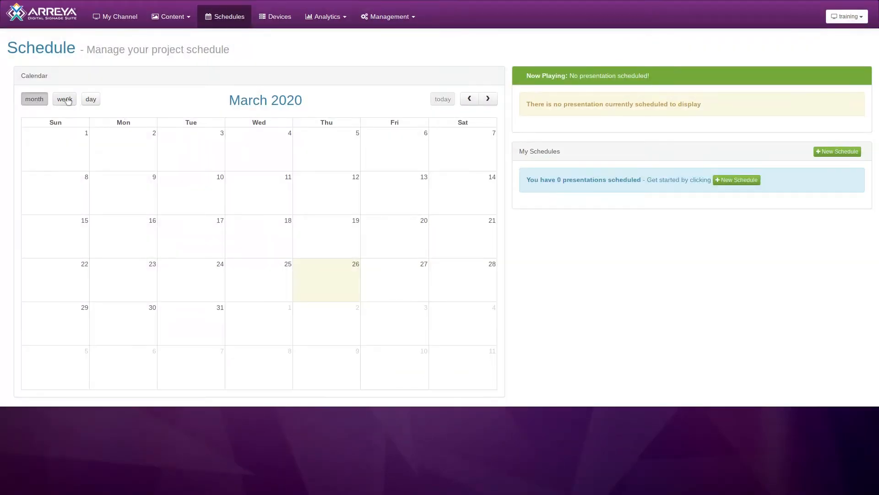
pyautogui.click(90, 99)
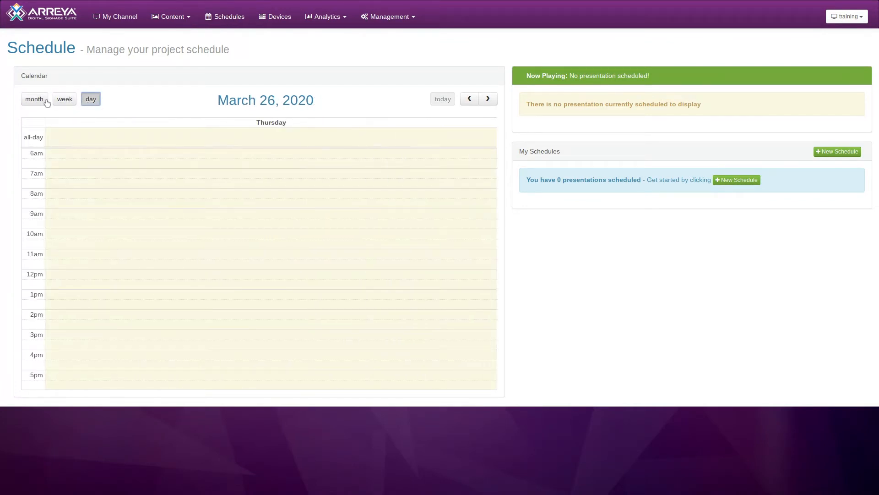
pyautogui.click(34, 99)
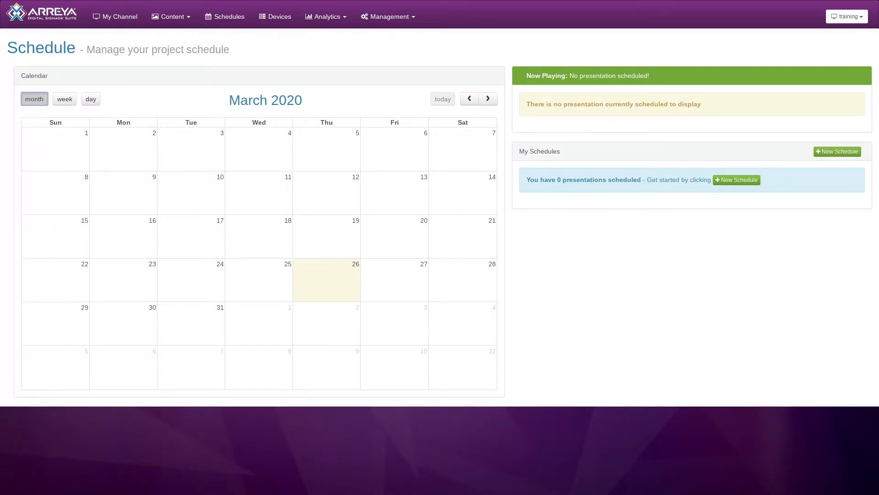
pyautogui.moveTo(557, 231)
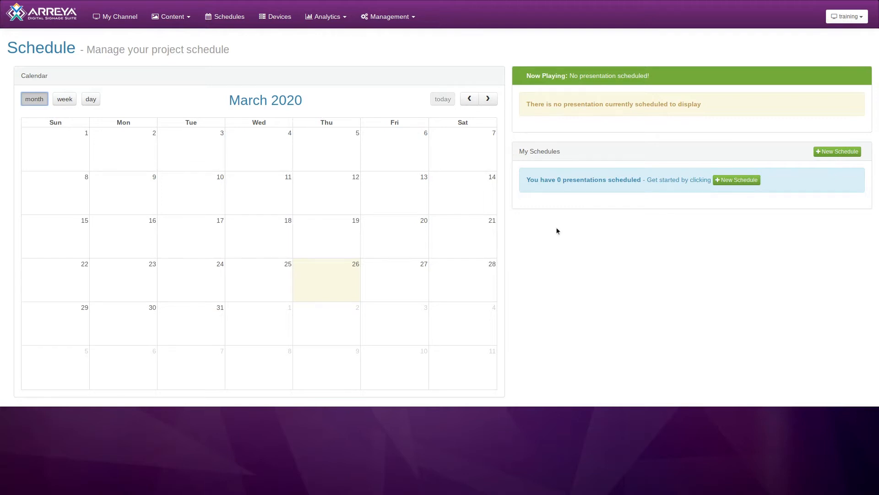
pyautogui.moveTo(876, 156)
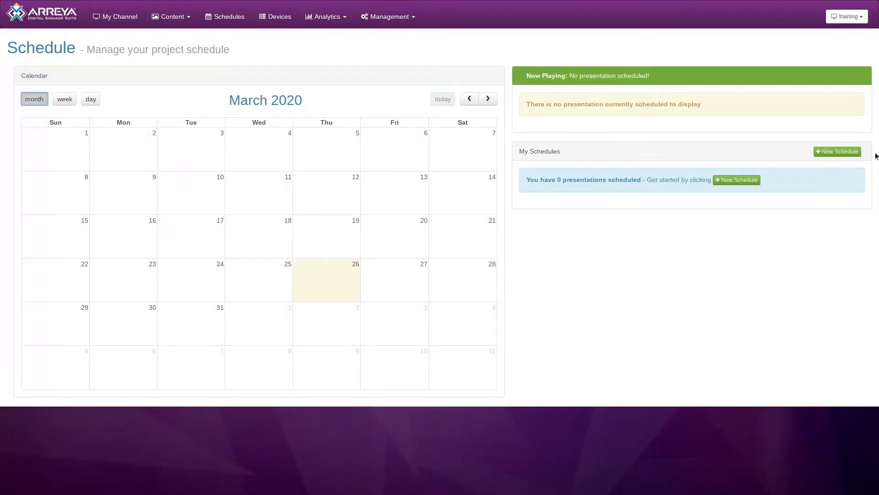
pyautogui.moveTo(533, 139)
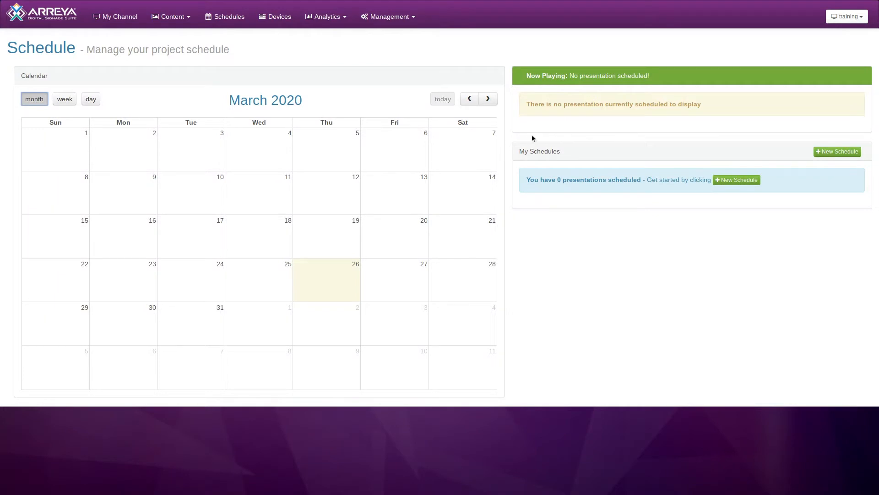
pyautogui.moveTo(509, 138)
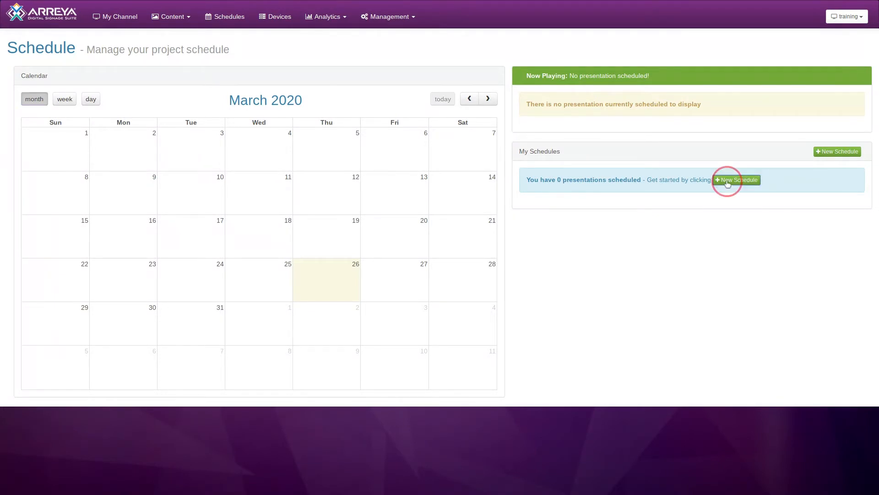
# - Start a new Training schedule named Training2, leave its colour unchanged, and enable repeating
pyautogui.click(737, 179)
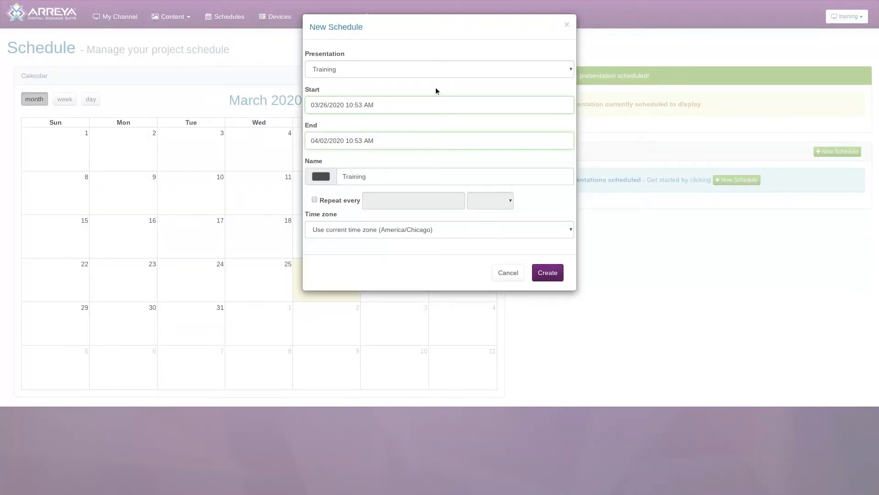
pyautogui.click(439, 69)
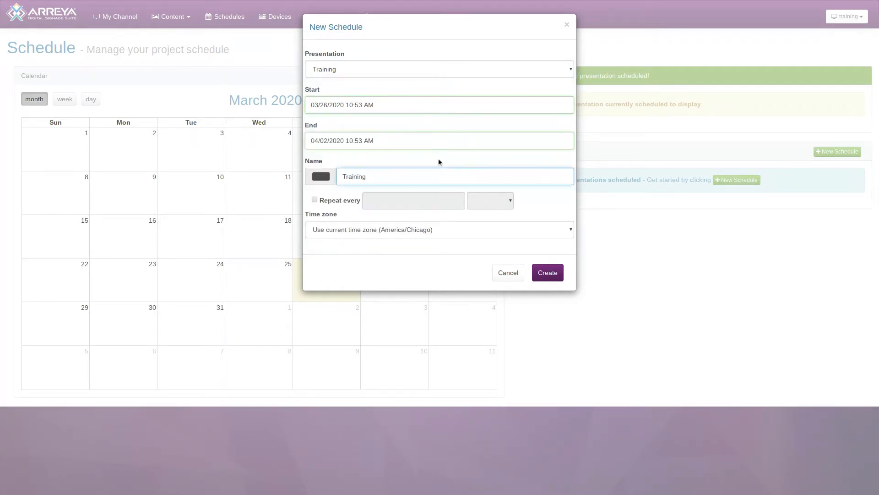
pyautogui.click(439, 141)
pyautogui.write('2')
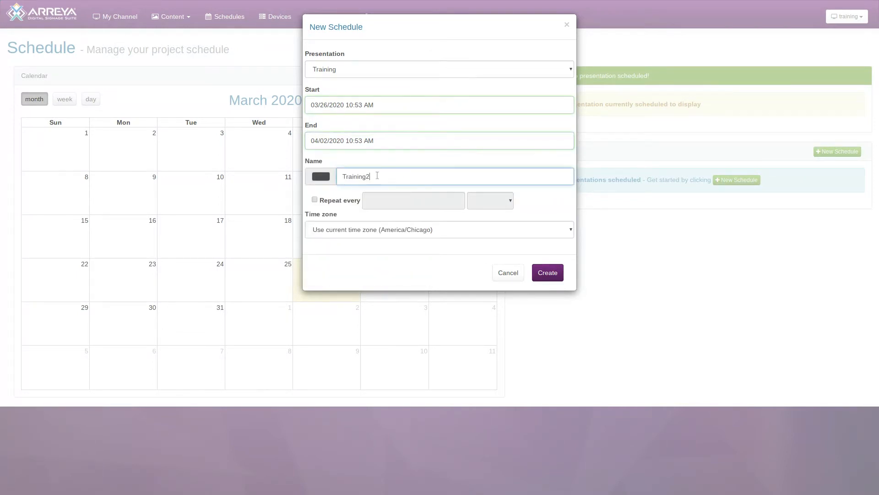
pyautogui.click(320, 175)
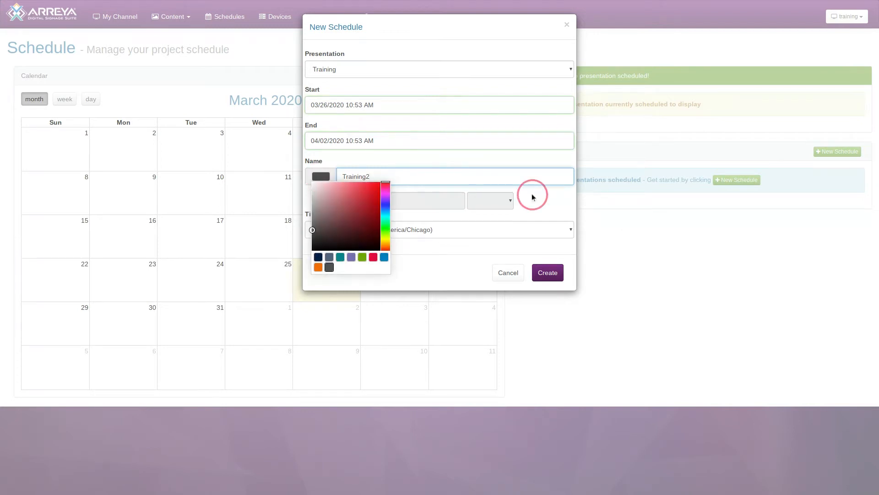
pyautogui.click(532, 196)
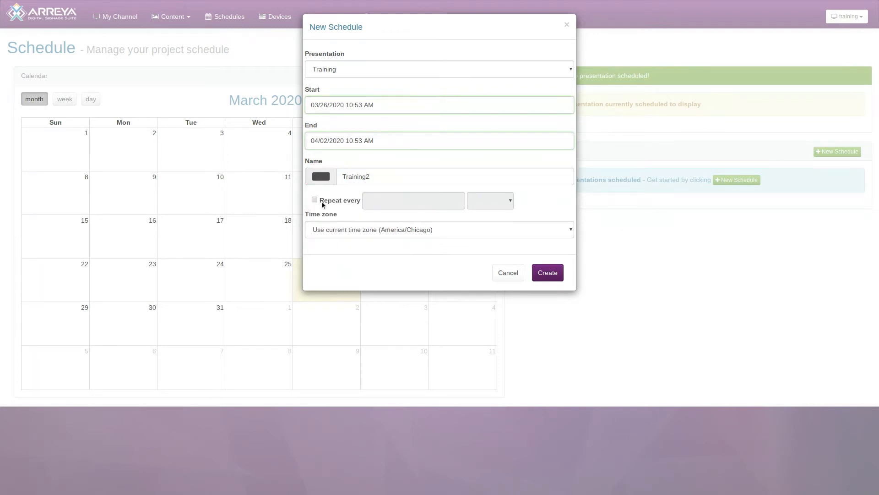
pyautogui.click(315, 200)
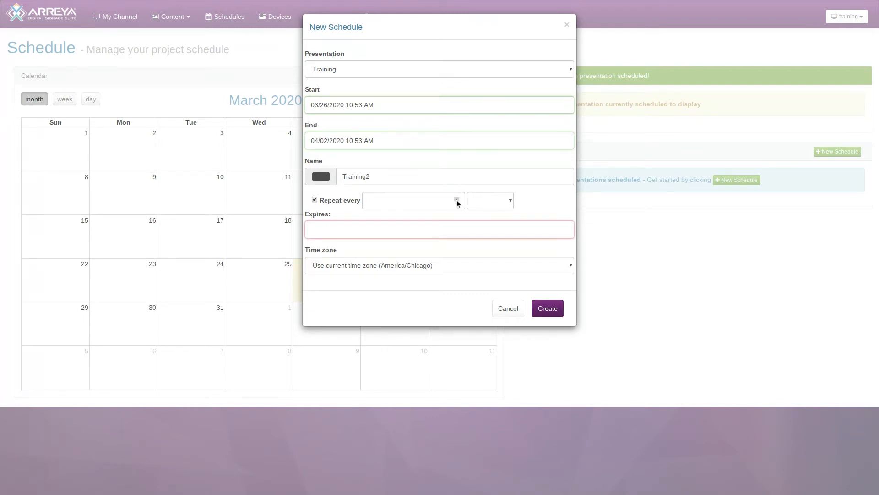
# - Set Training2 to repeat every 2 days
pyautogui.write('4')
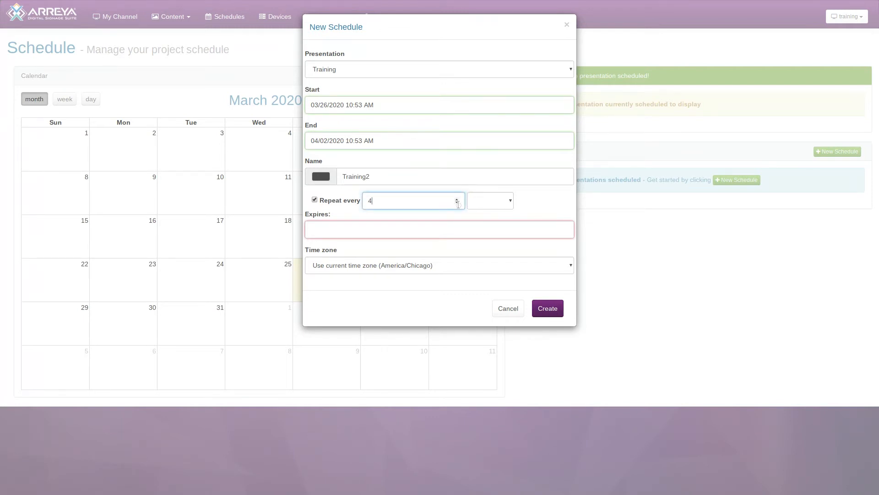
pyautogui.click(489, 201)
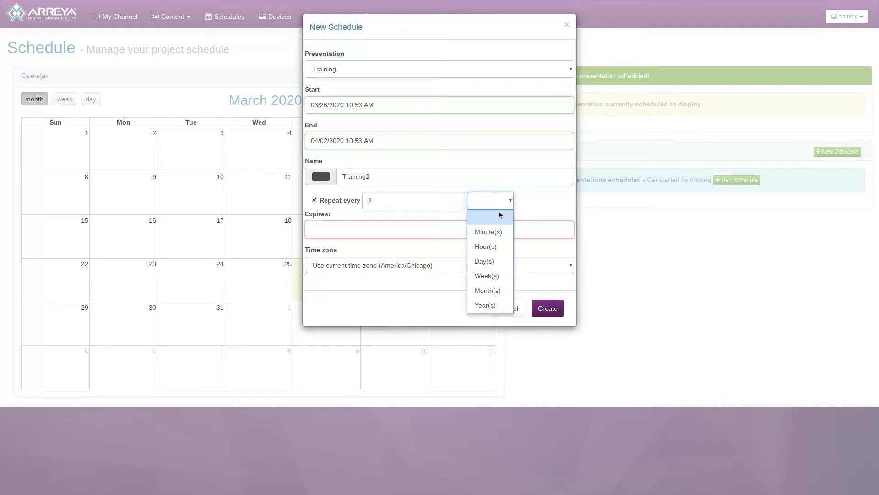
pyautogui.click(483, 261)
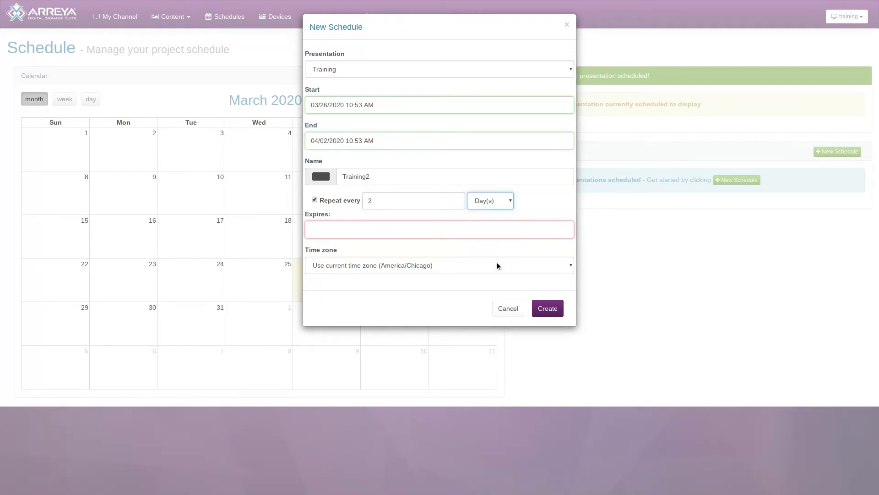
pyautogui.moveTo(485, 260)
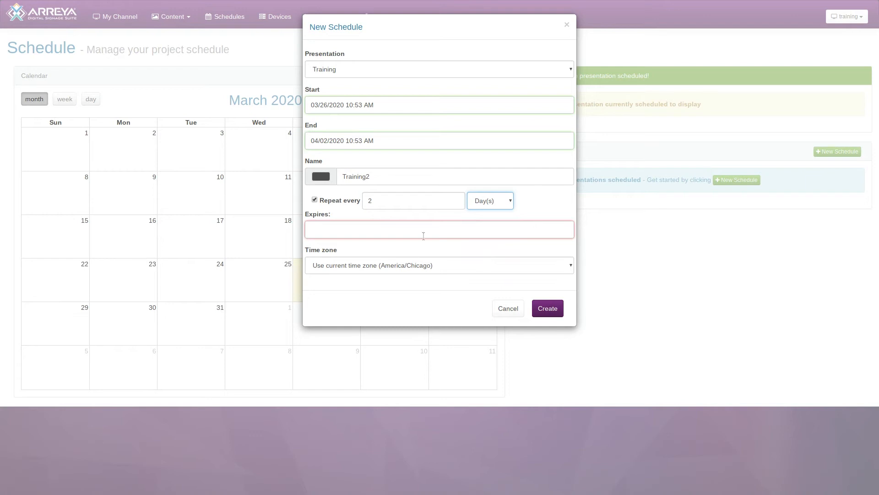
# - Set the schedule to expire on June 26, 2020
pyautogui.click(439, 229)
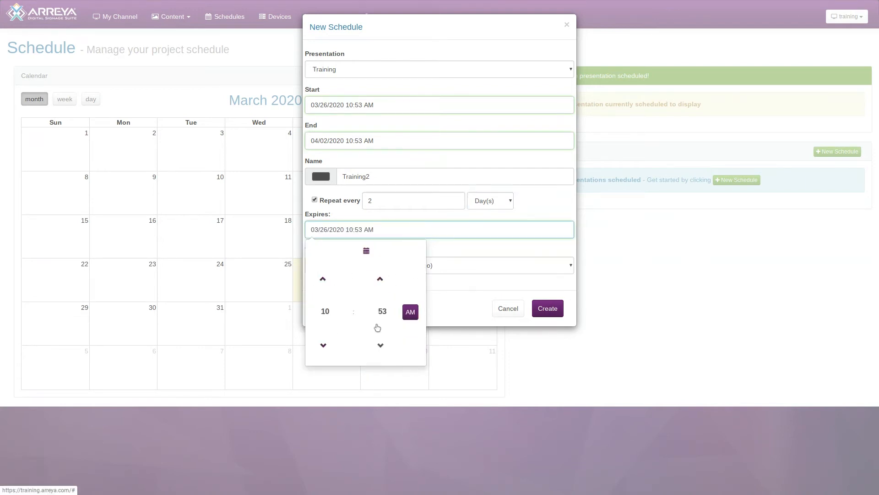
pyautogui.click(366, 251)
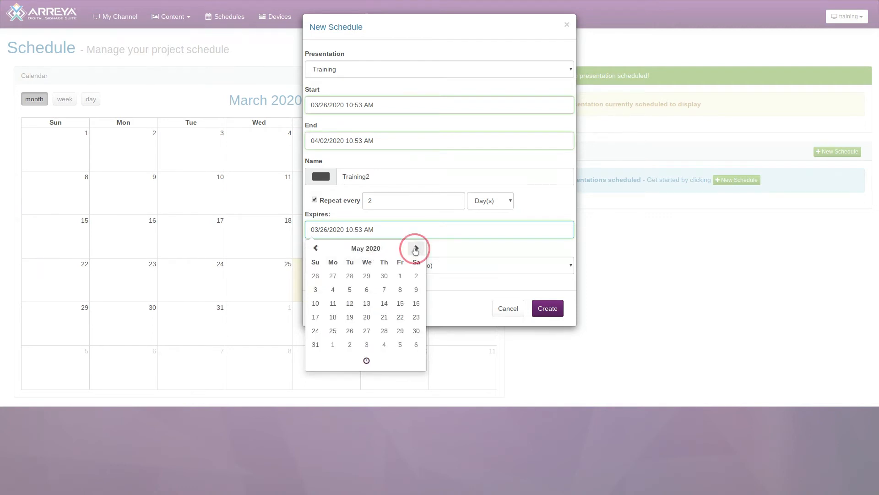
pyautogui.click(416, 247)
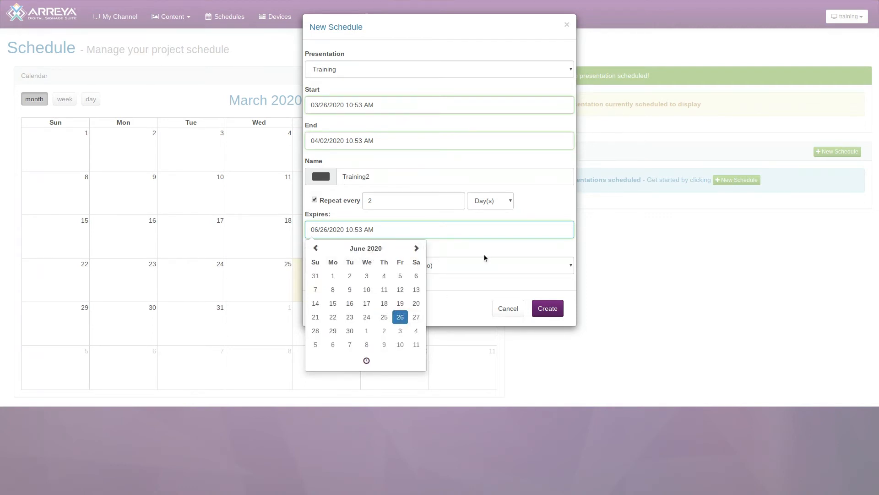
pyautogui.click(439, 265)
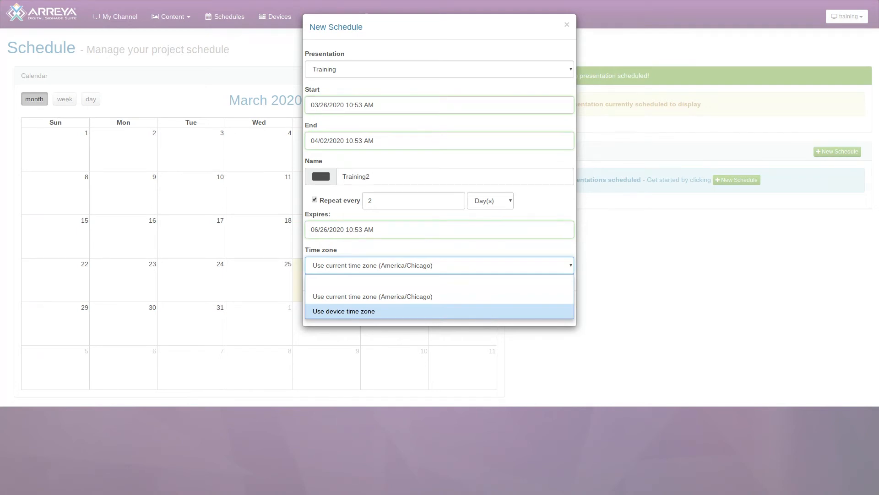
pyautogui.moveTo(476, 281)
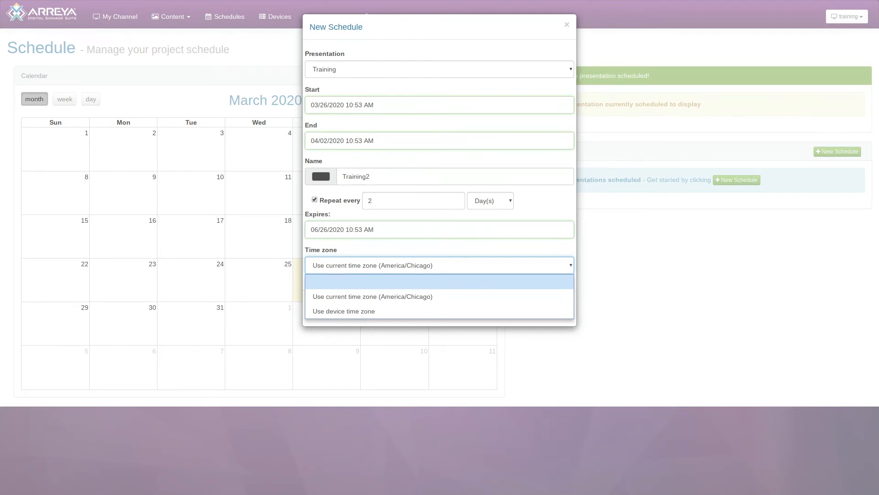
pyautogui.moveTo(464, 291)
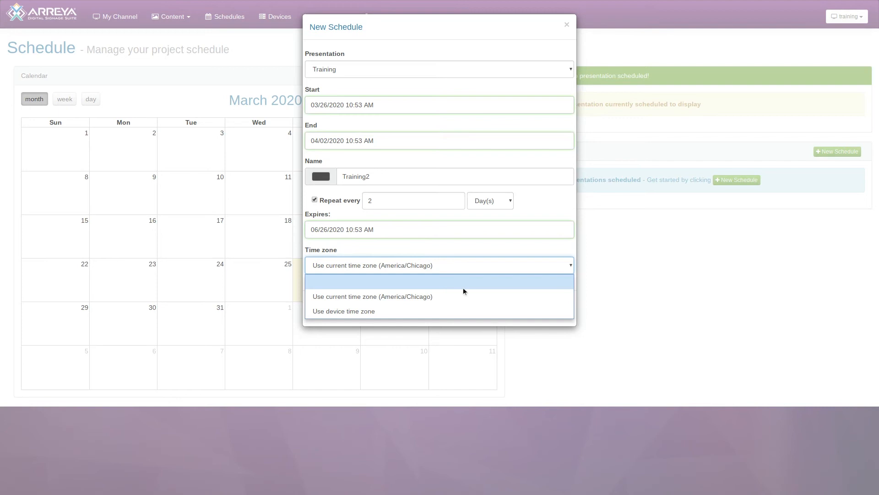
# - Use the device time zone for Training2 and create the schedule
pyautogui.click(342, 310)
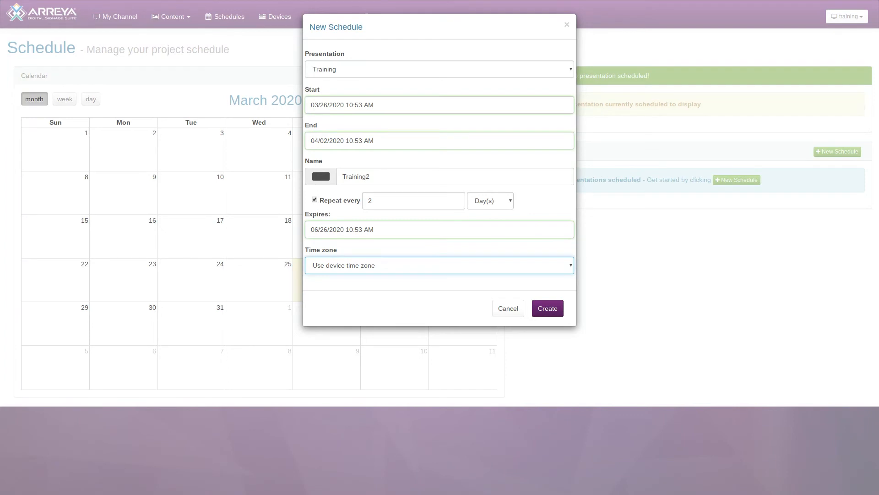
pyautogui.click(546, 308)
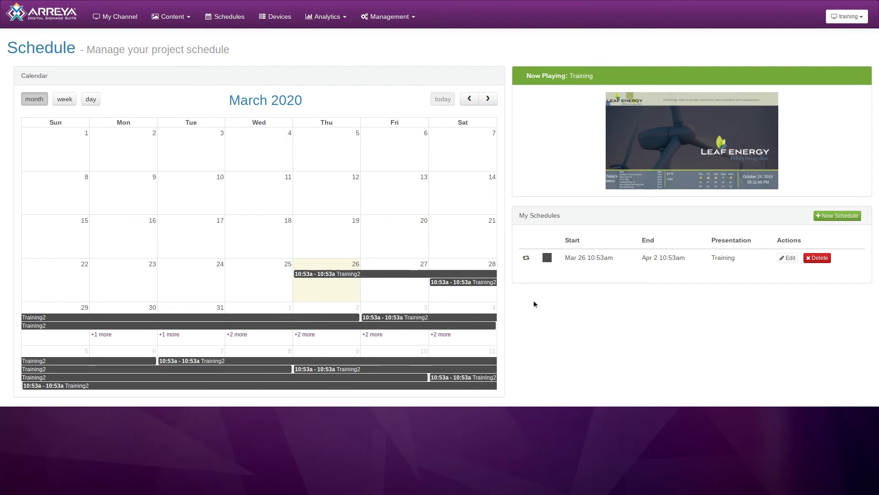
pyautogui.moveTo(398, 279)
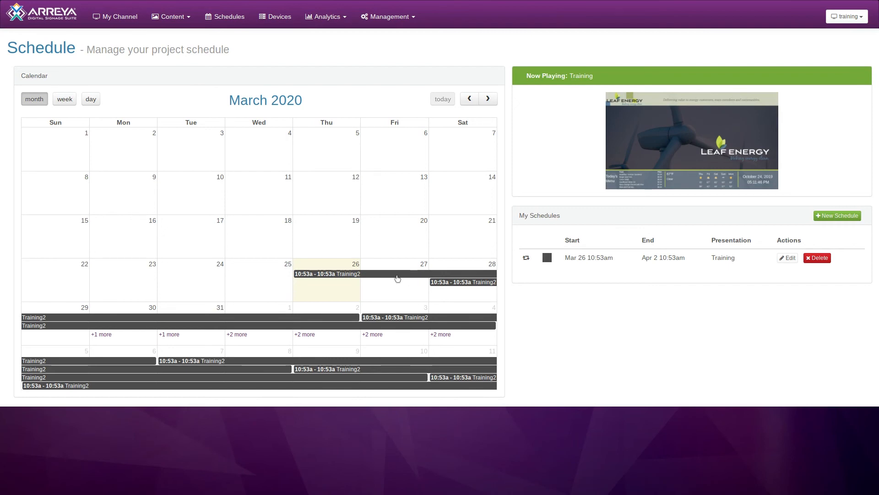
# - Edit Training2 from March 26, raise its Repeat every value, and update it
pyautogui.click(787, 258)
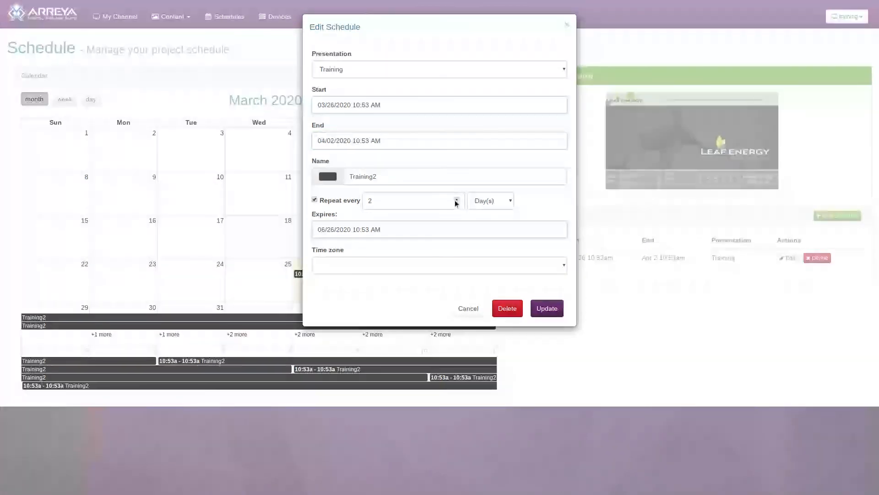
pyautogui.click(456, 198)
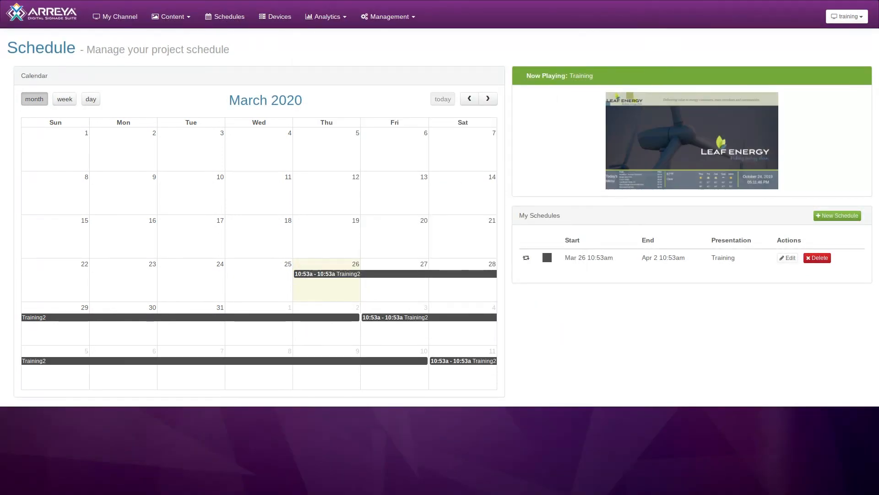
pyautogui.click(837, 215)
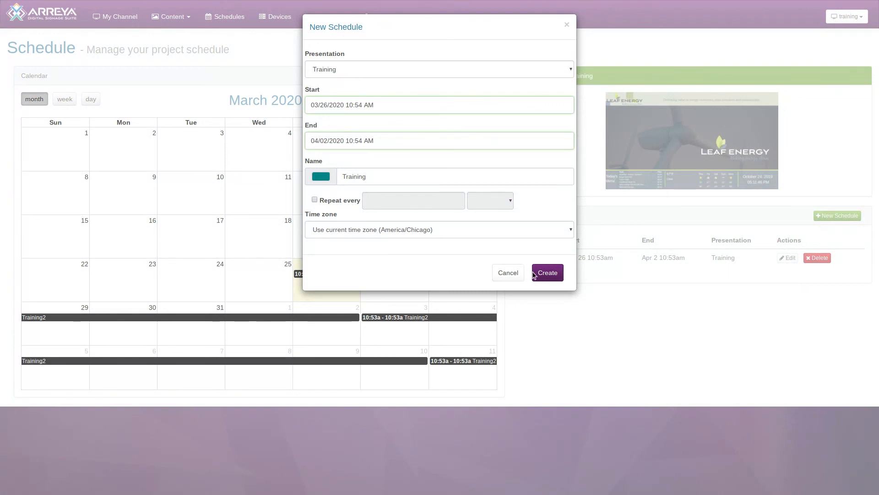
# - Attempt creating the non-repeating 03/26–04/02 Training schedule, refused as overlapping Training2
pyautogui.click(546, 272)
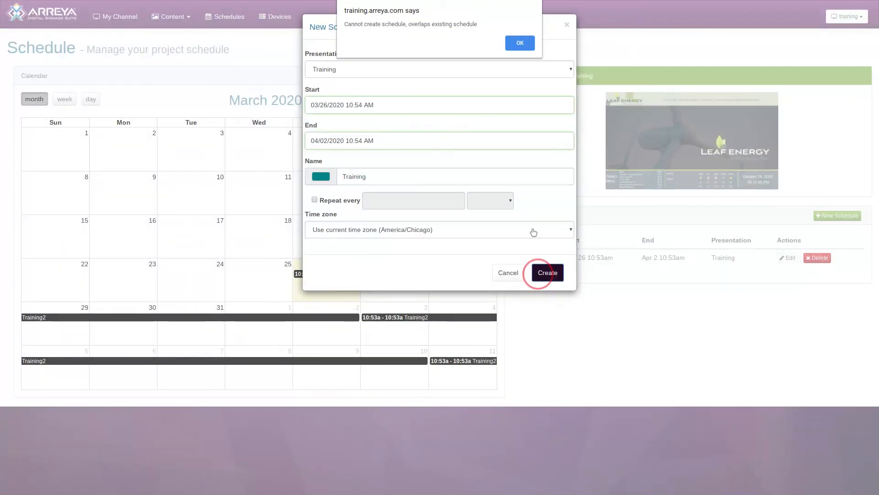